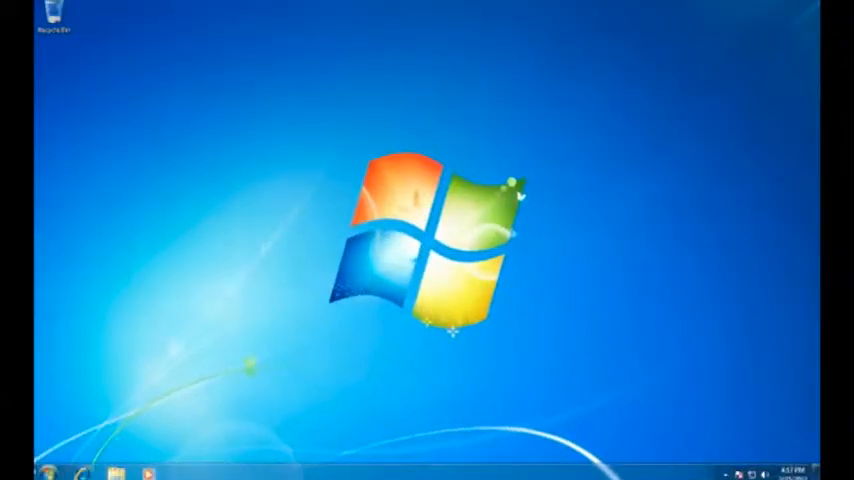
Back up the Important Files folder with LaptopSentry from its context menu and confirm
left_click(115, 471)
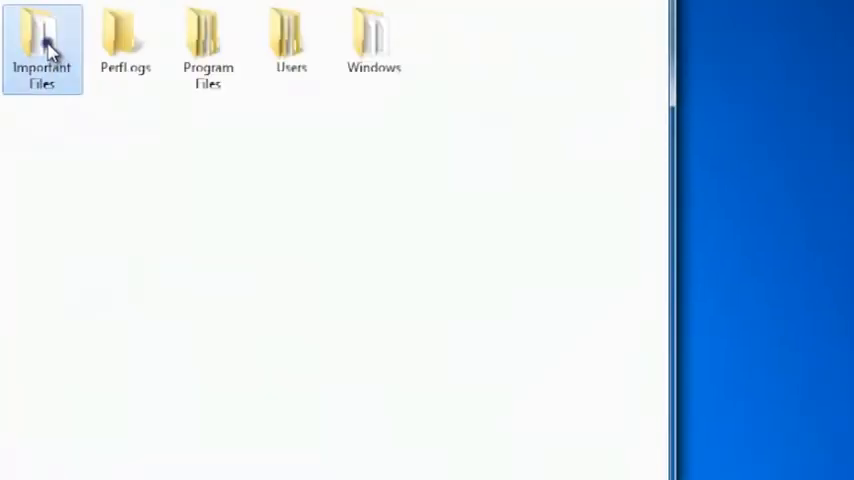
right_click(42, 45)
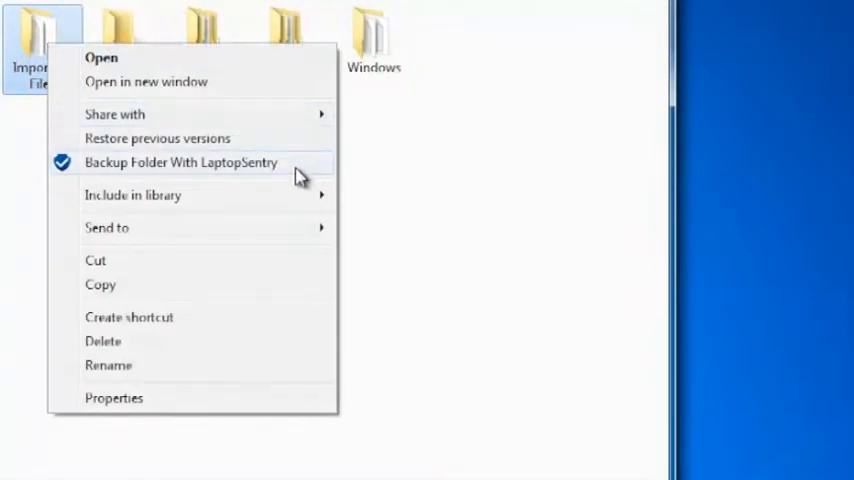
left_click(181, 162)
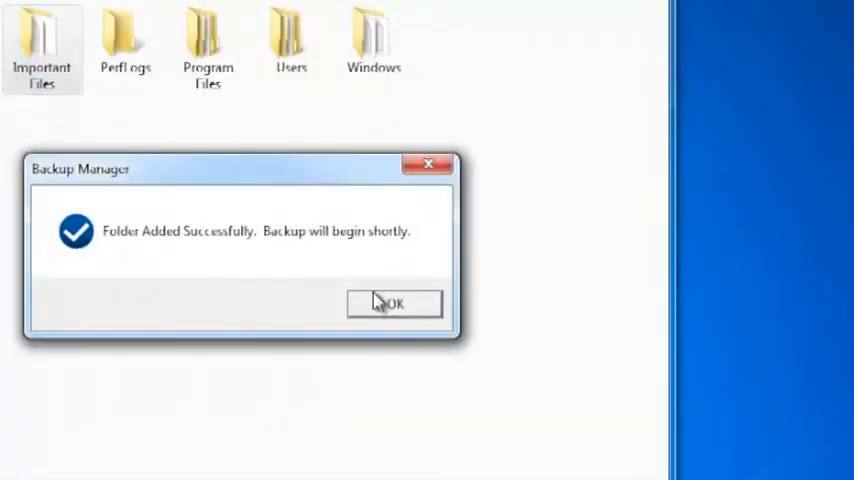
left_click(393, 303)
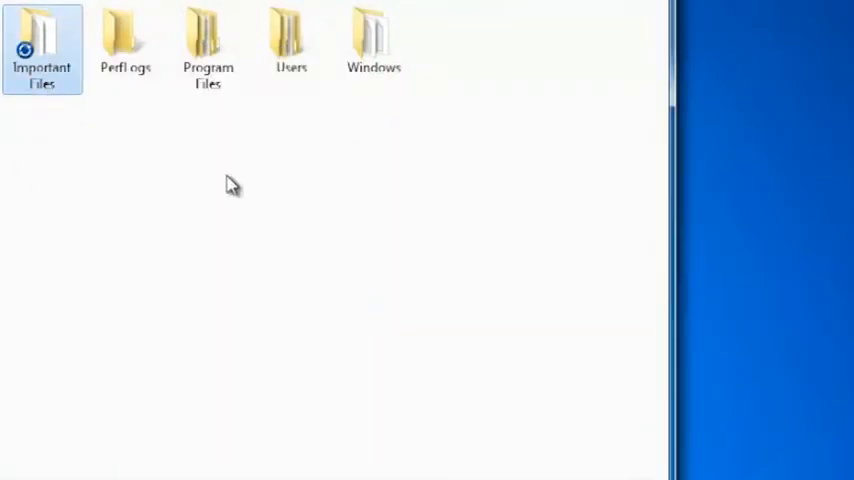
double_click(42, 30)
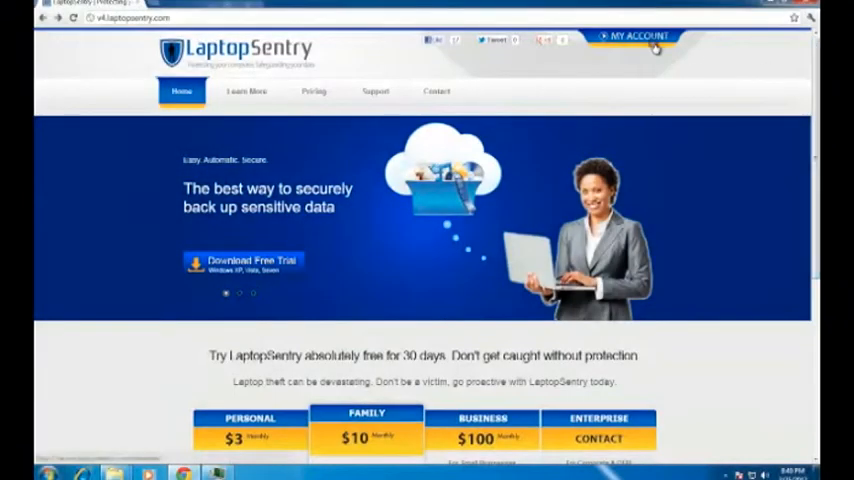
Log in through MY ACCOUNT to reach the Active Backup Manager dashboard
left_click(639, 36)
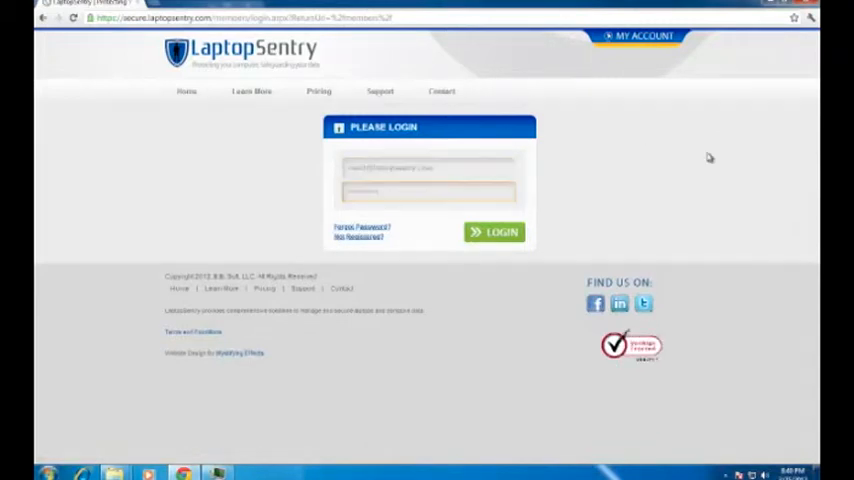
left_click(494, 231)
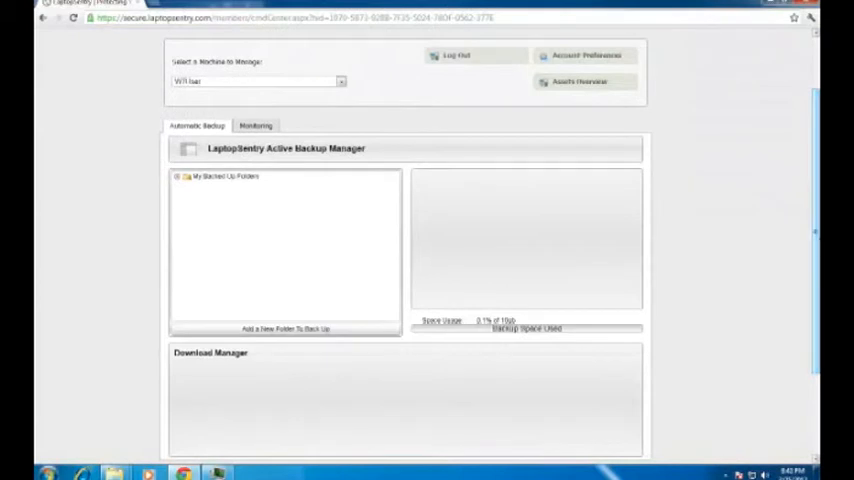
Expand My Backed Up Folders and Important Files, then view script.vbs file details
left_click(178, 177)
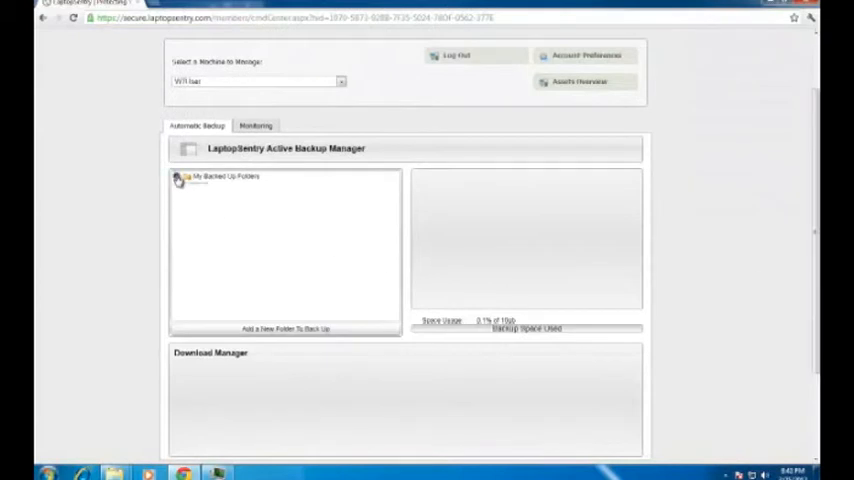
left_click(178, 178)
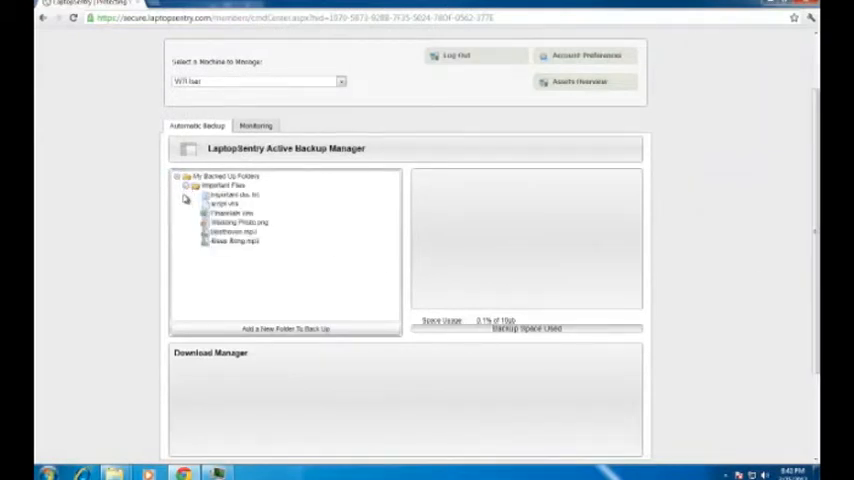
left_click(224, 202)
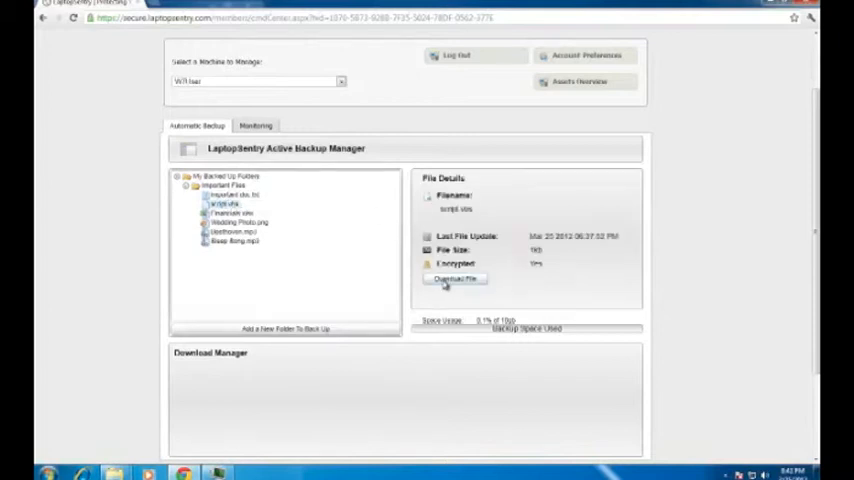
Download script.vbs and save it to the Documents library
left_click(456, 278)
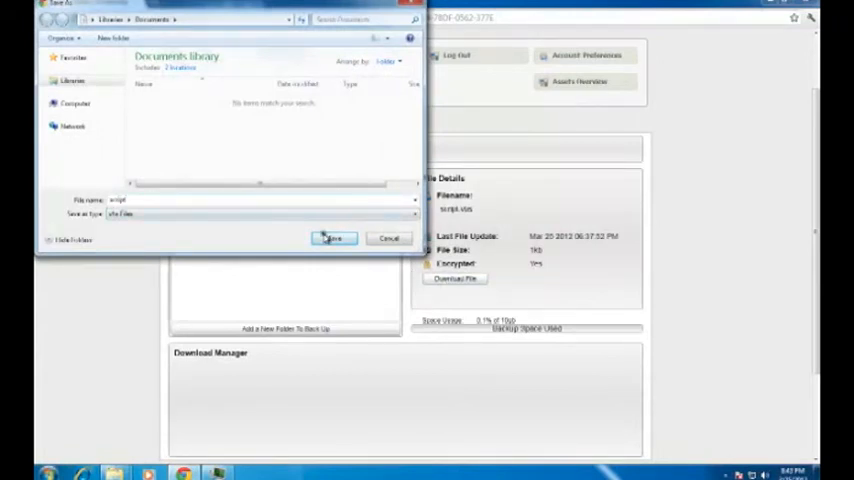
left_click(333, 238)
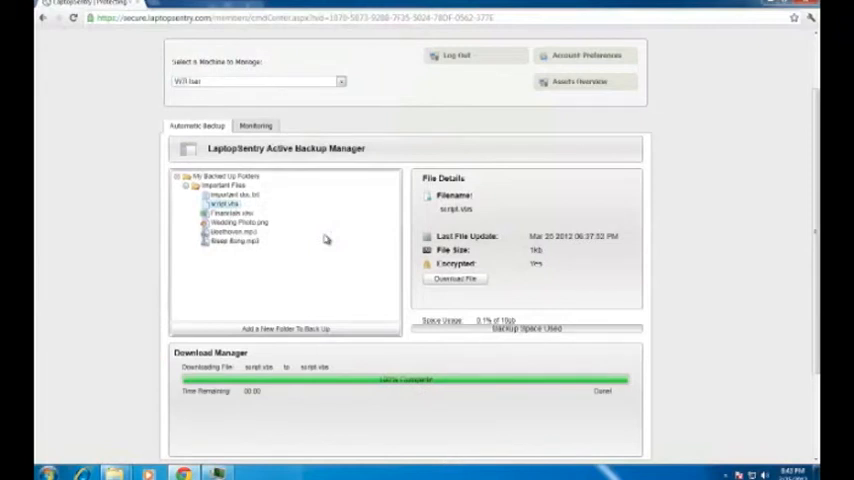